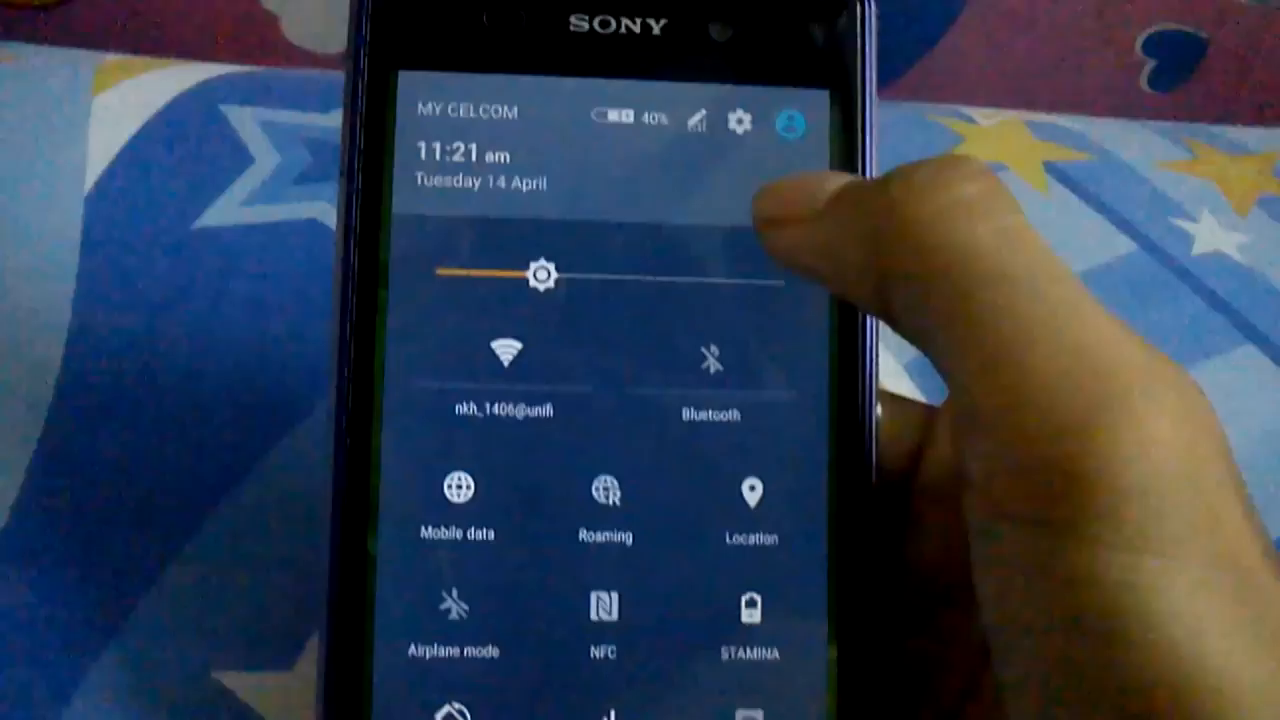
# - Enter the full Settings list from the quick toggles gear and browse its upper sections
pyautogui.click(742, 124)
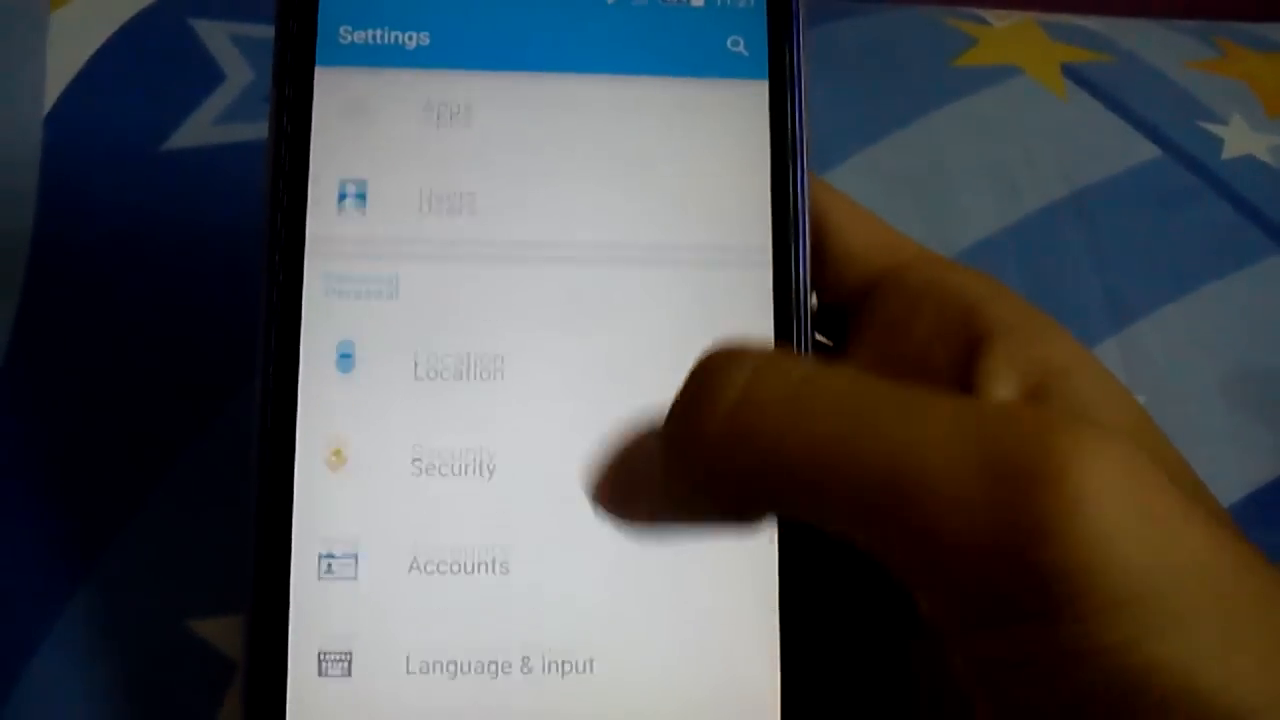
pyautogui.scroll(-3)
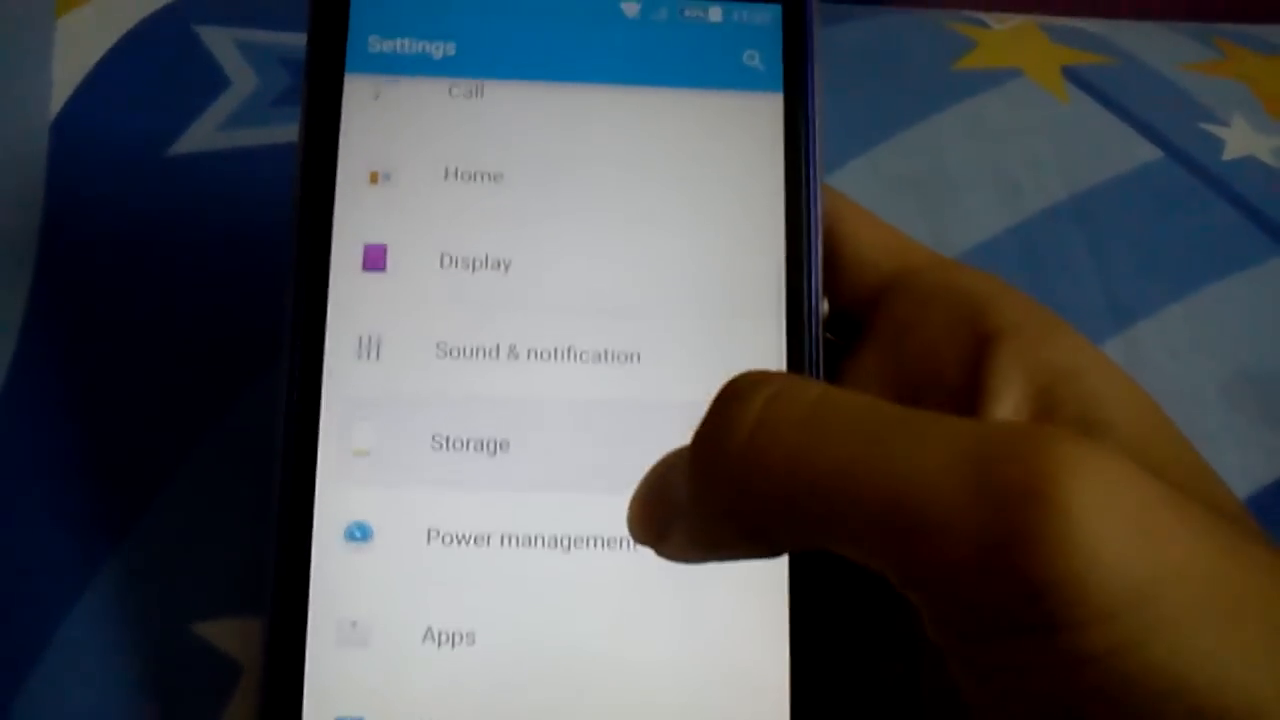
pyautogui.click(468, 444)
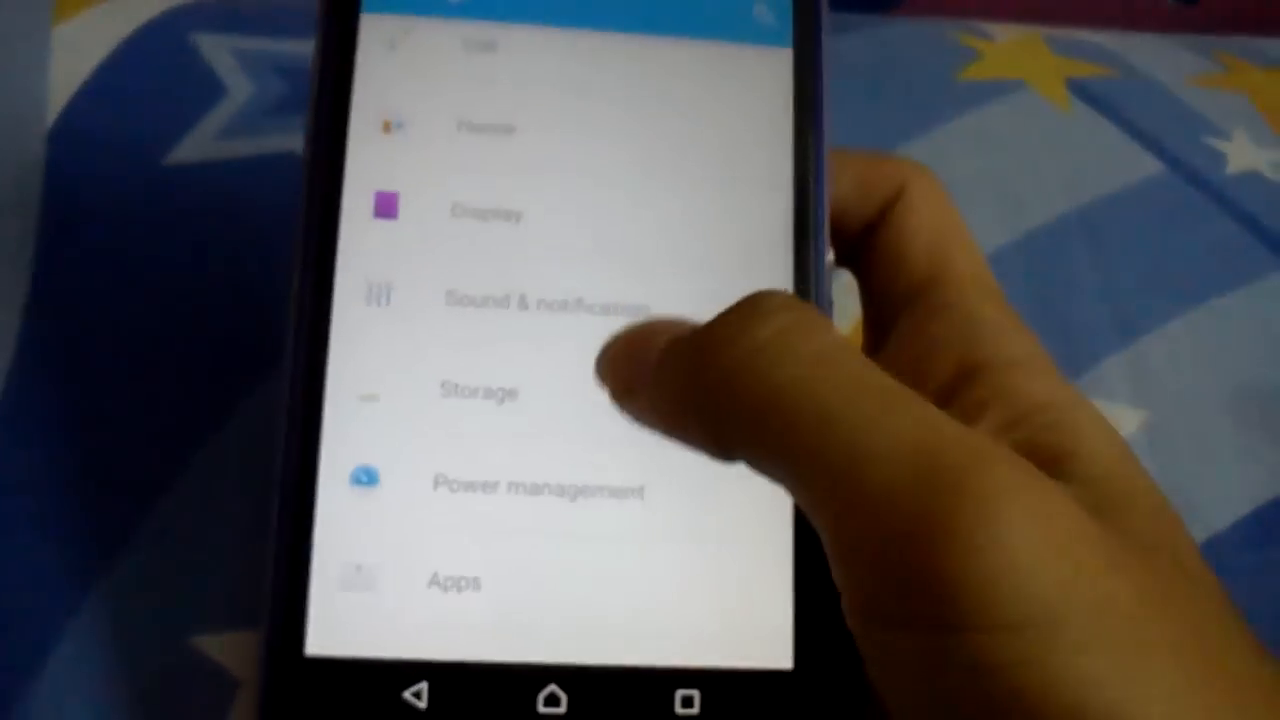
pyautogui.scroll(-3)
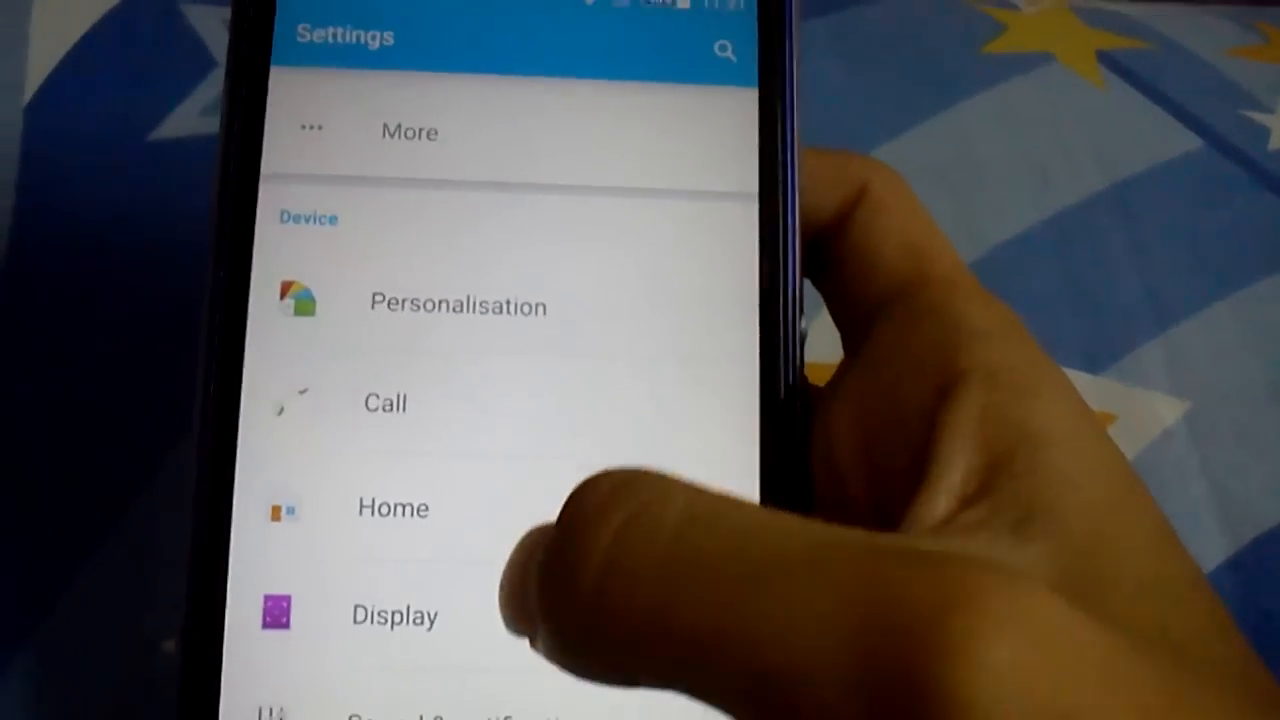
# - Continue down the Settings list to the Device section with Display and Power management
pyautogui.click(394, 614)
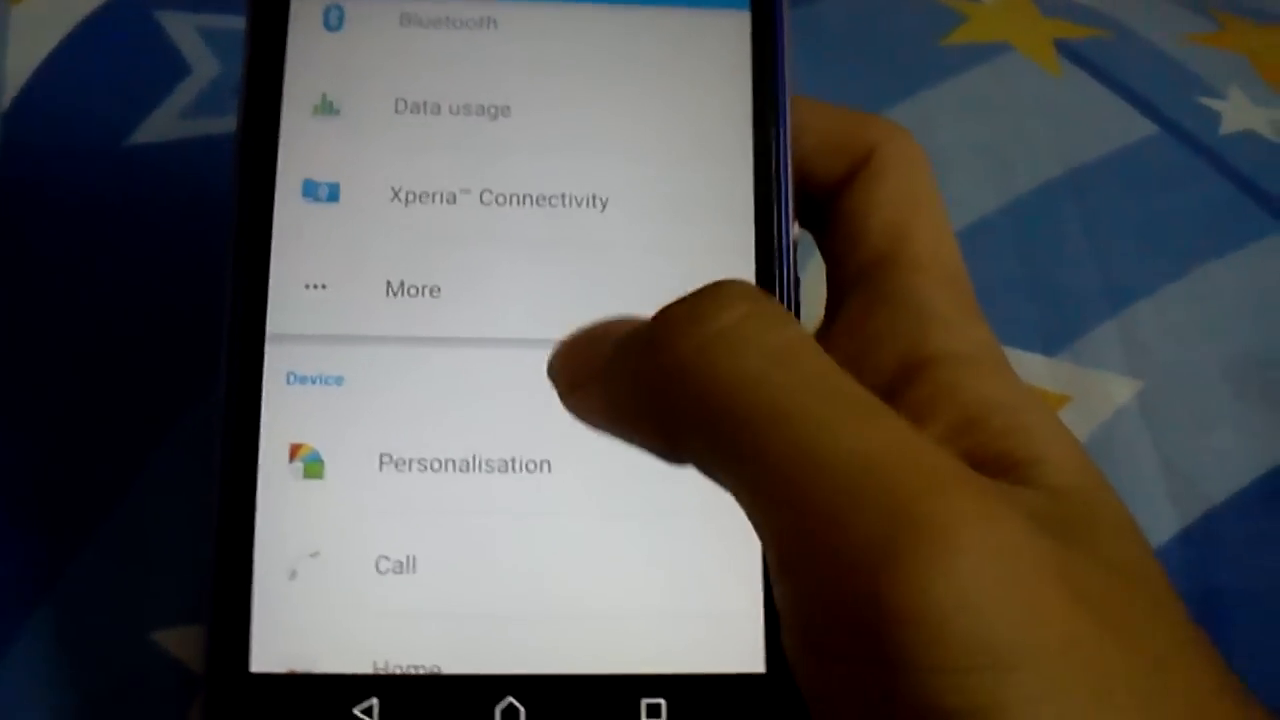
pyautogui.scroll(-3)
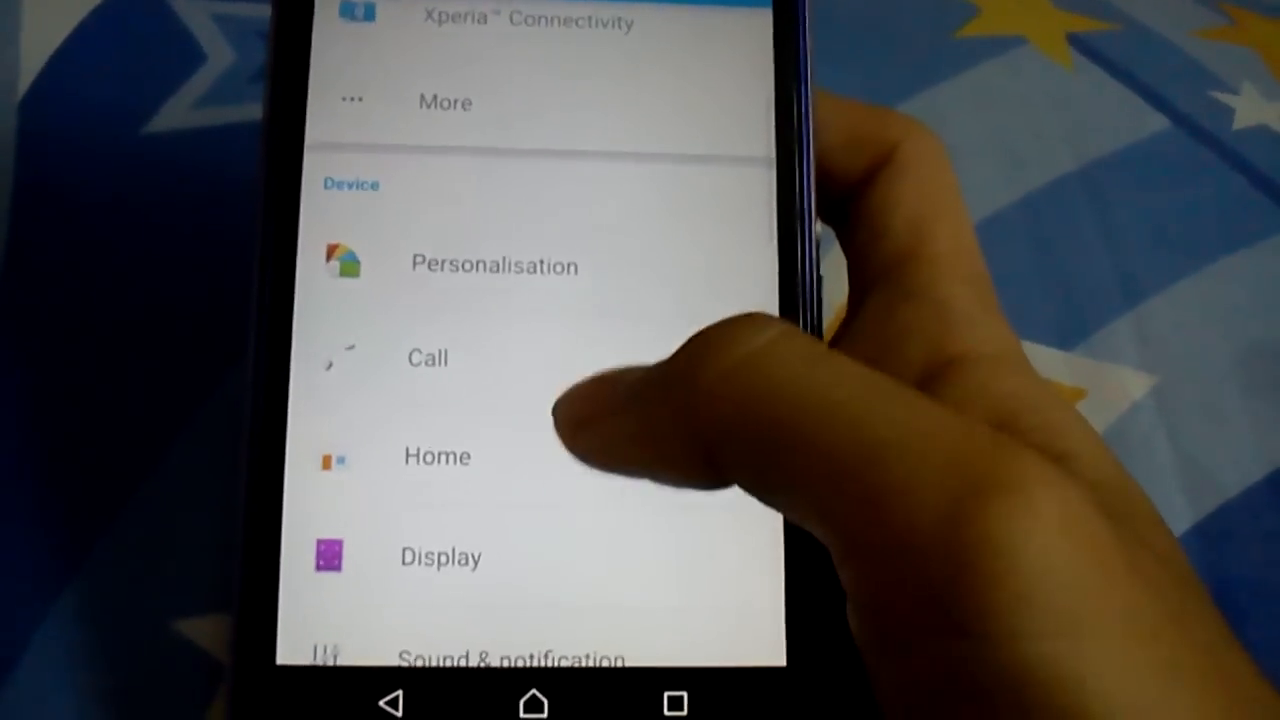
pyautogui.scroll(-3)
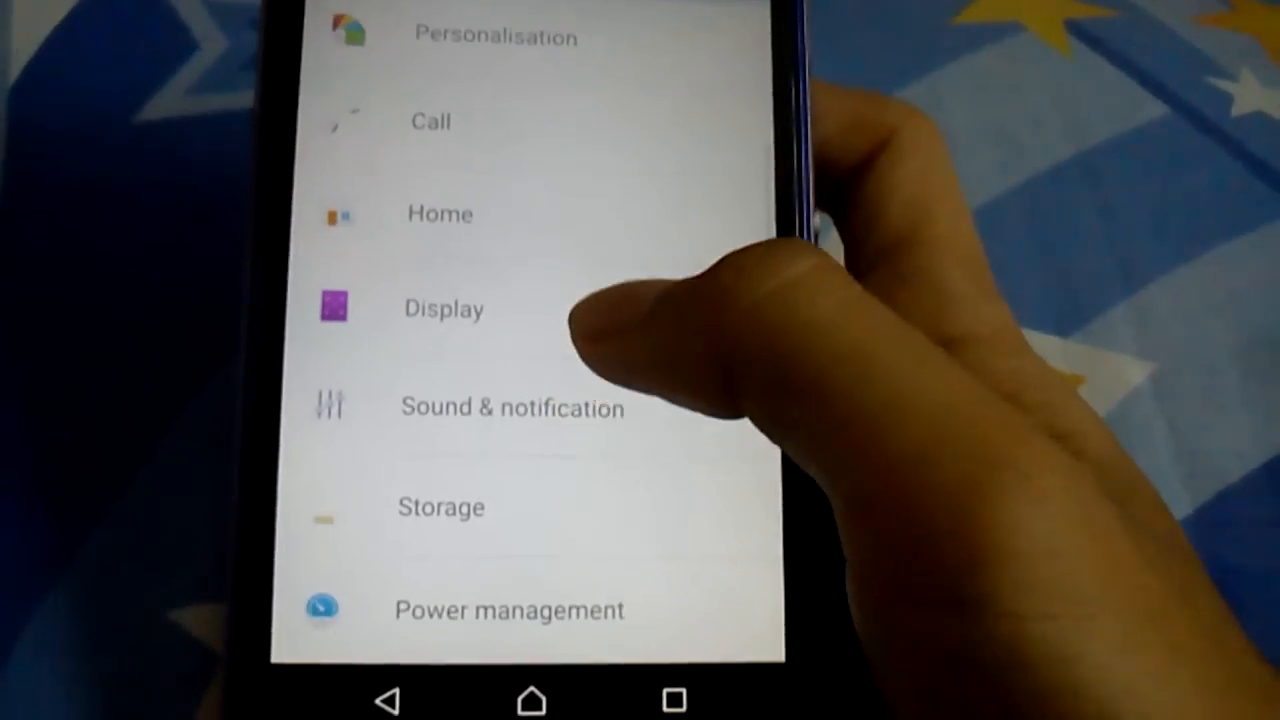
# - Review Power management with the battery estimate, STAMINA, Ultra STAMINA and Low-battery modes
pyautogui.click(508, 610)
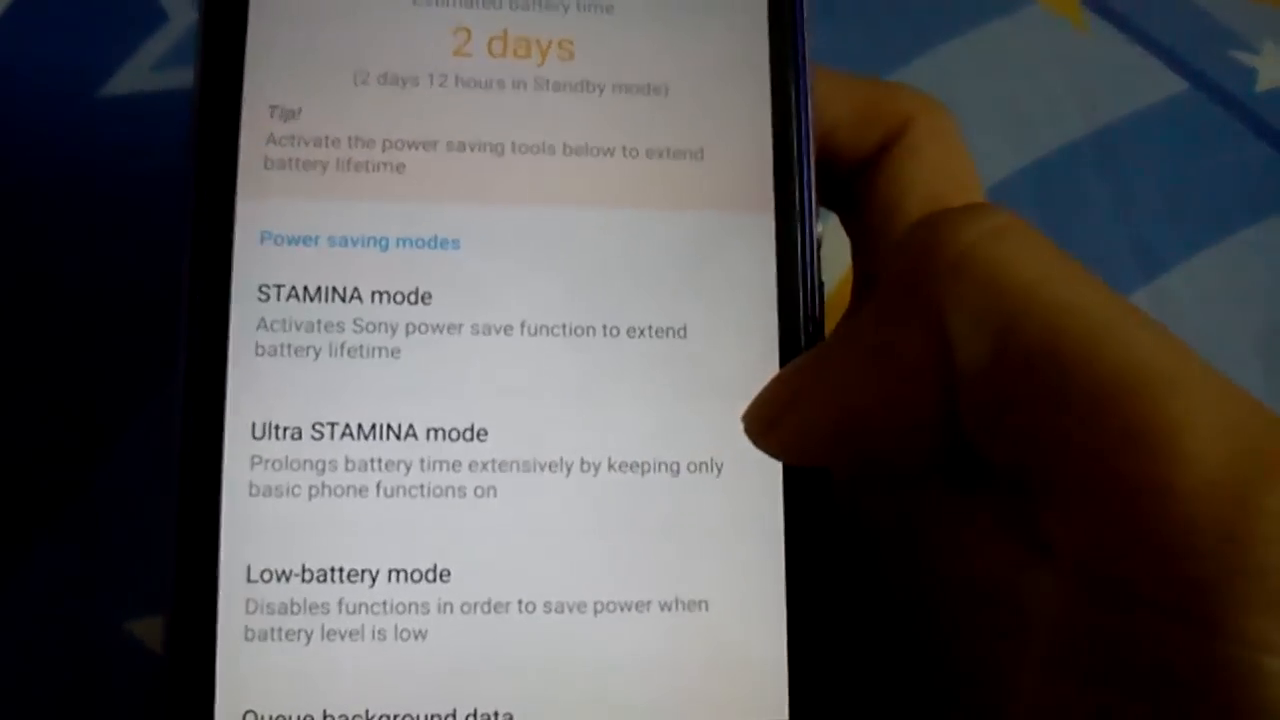
pyautogui.scroll(-3)
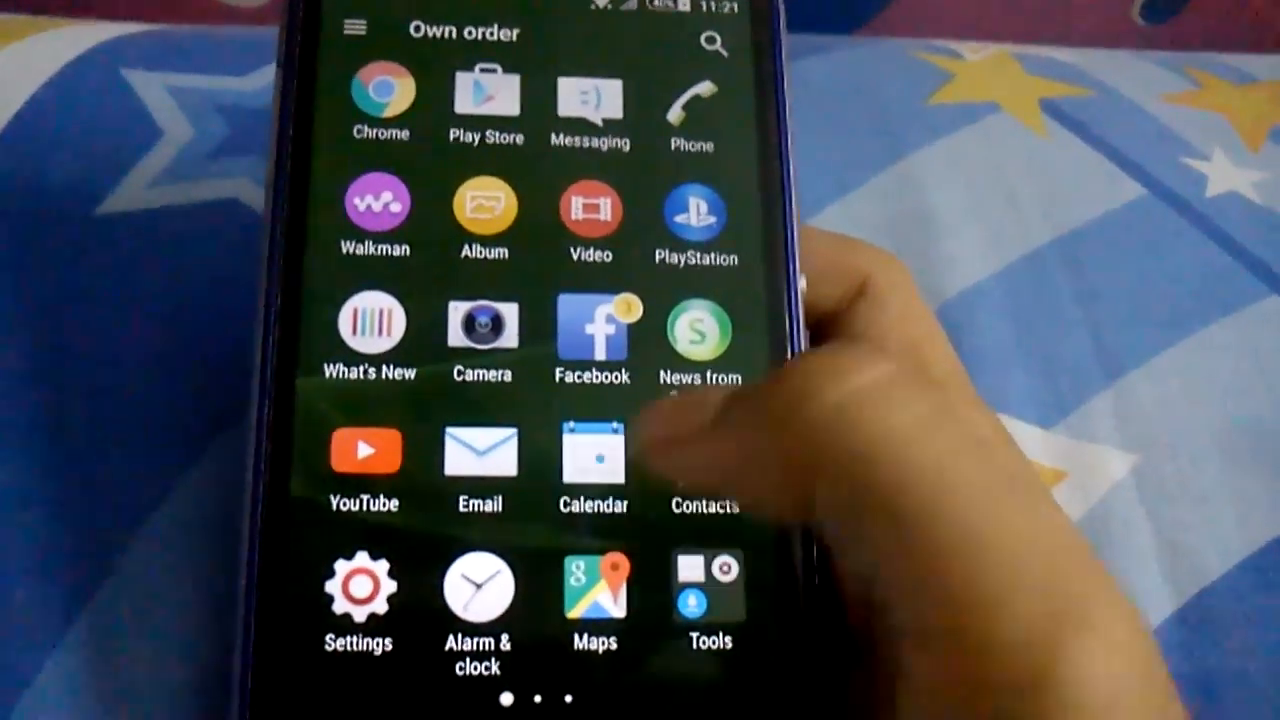
pyautogui.click(480, 324)
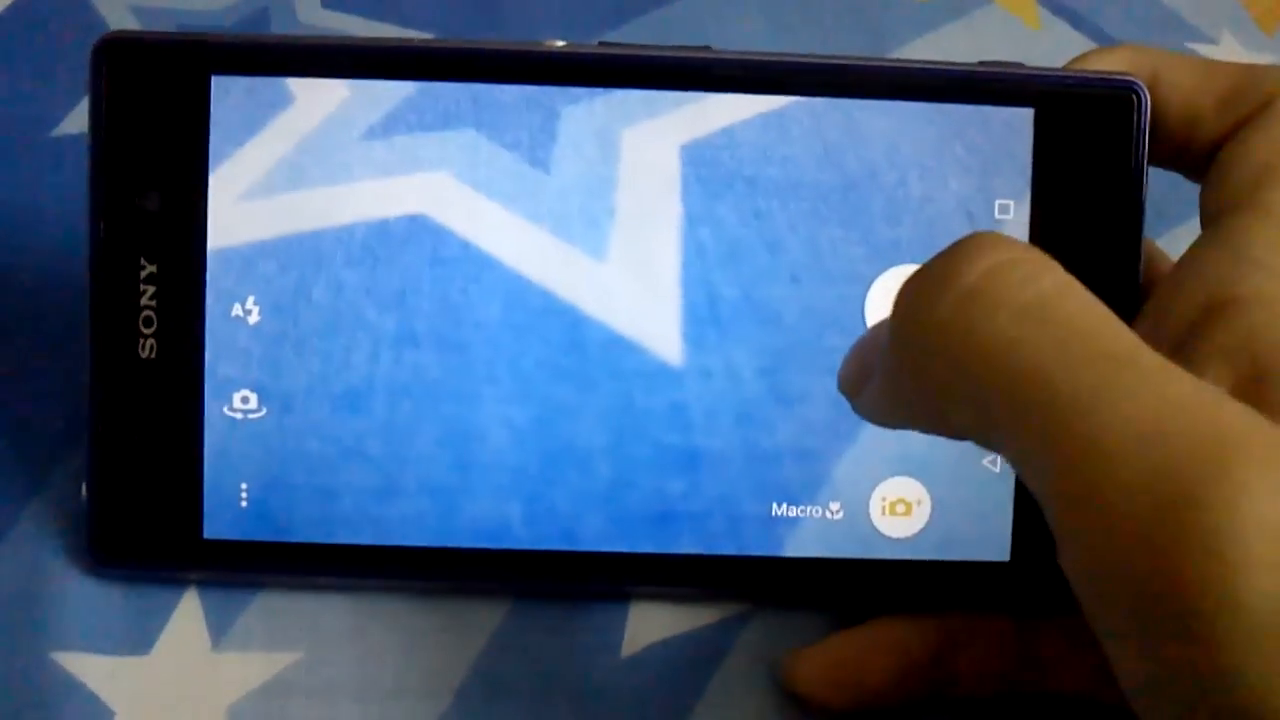
pyautogui.click(896, 290)
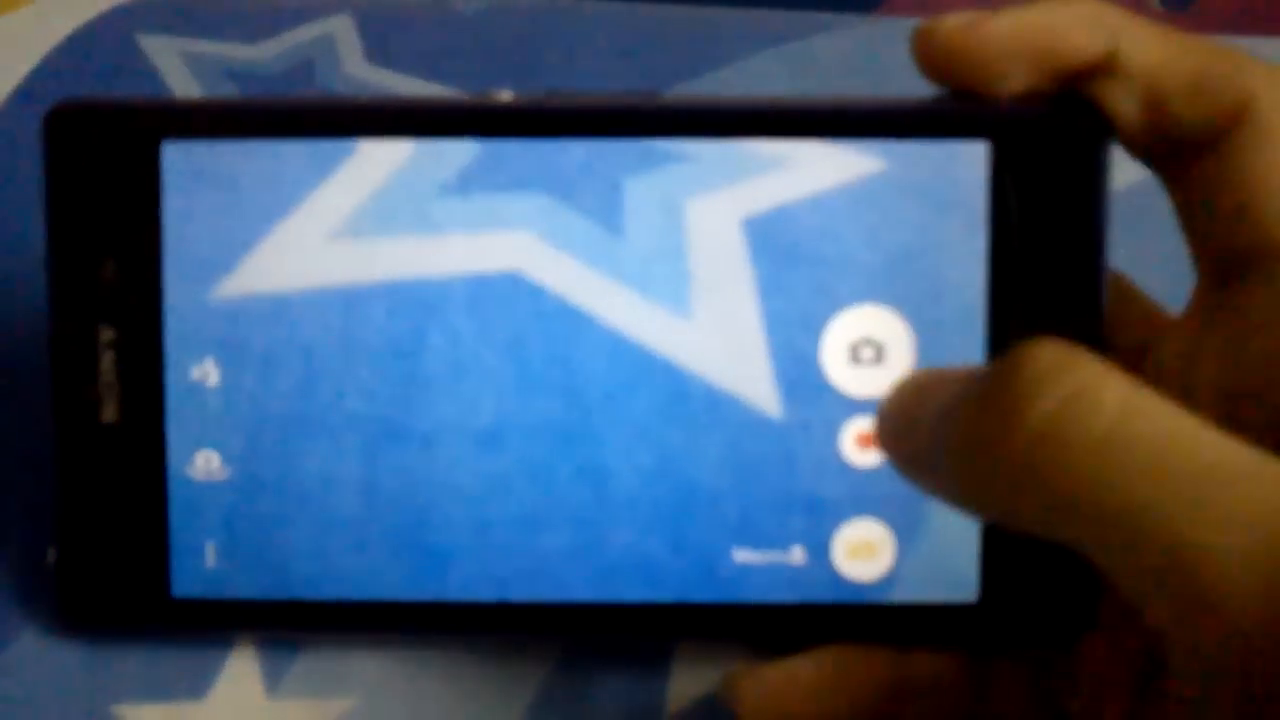
pyautogui.click(868, 440)
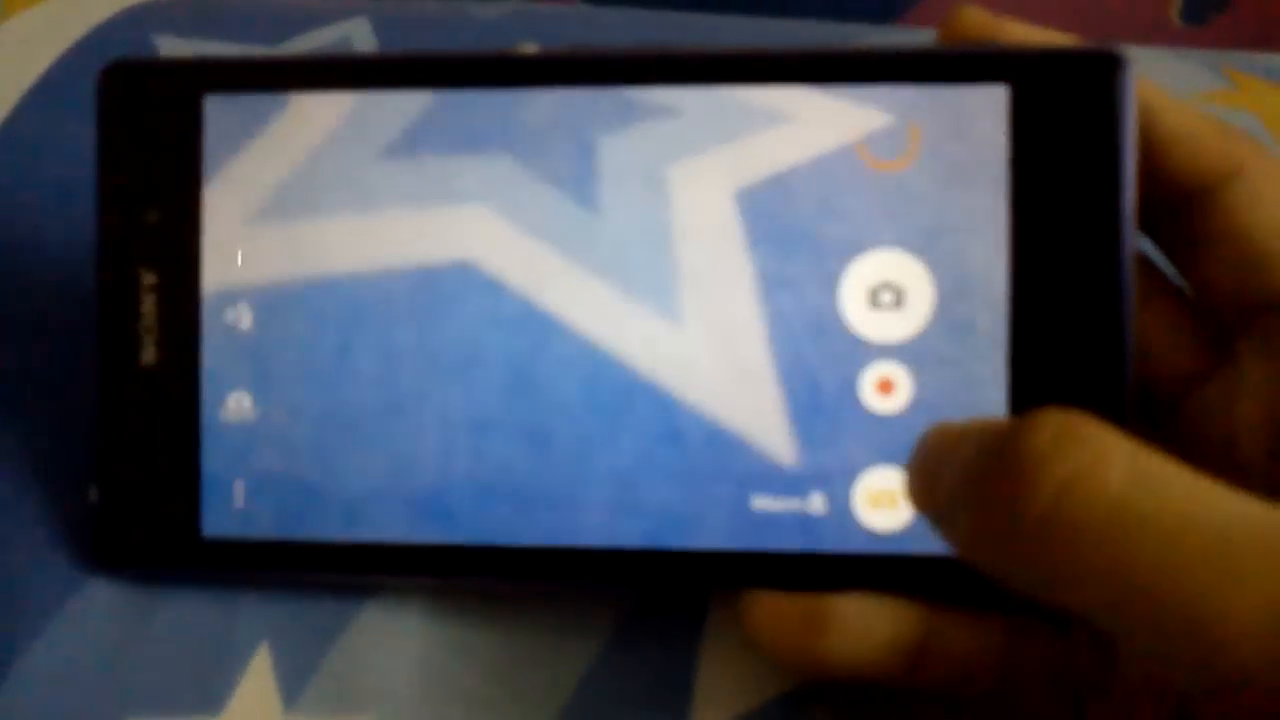
pyautogui.click(878, 498)
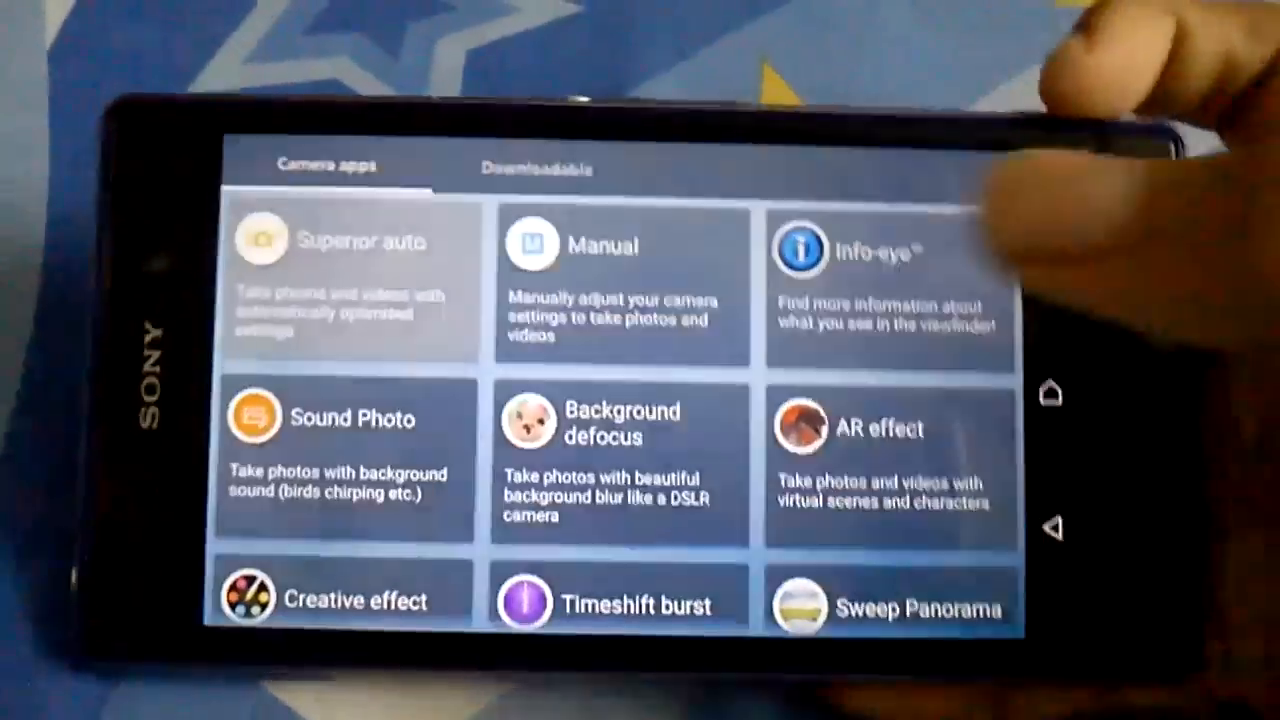
pyautogui.click(536, 168)
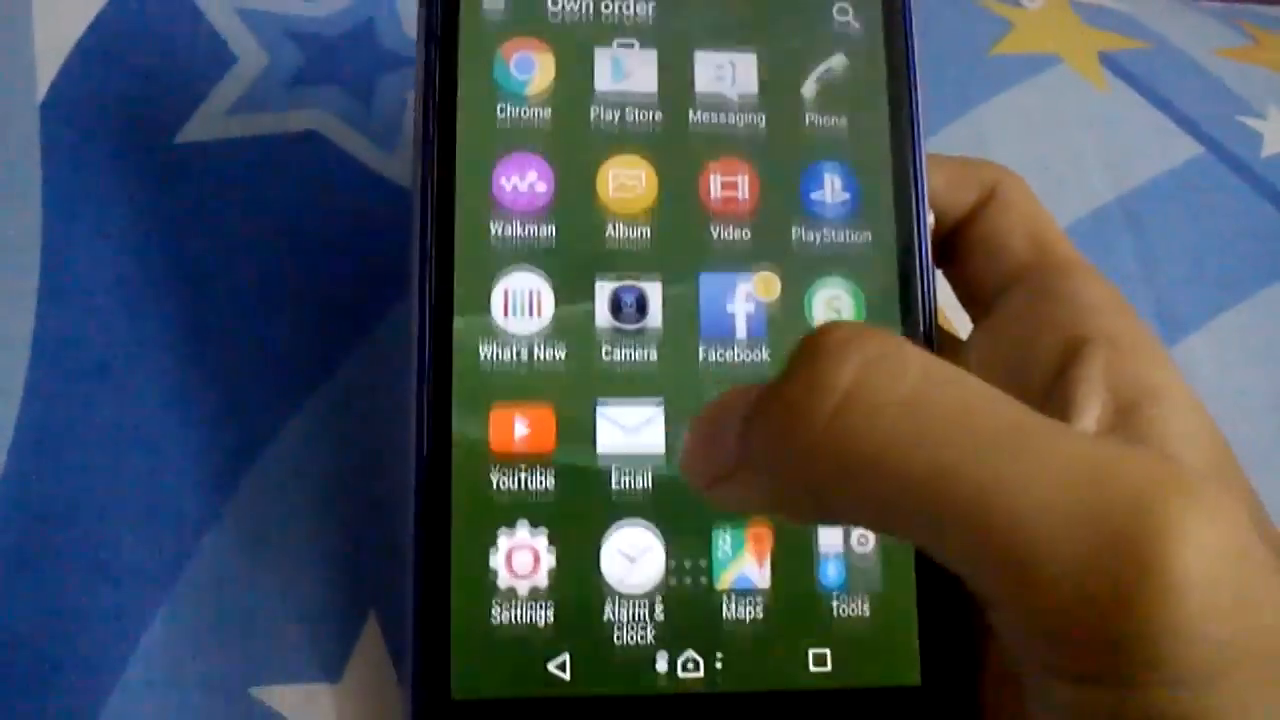
pyautogui.click(712, 658)
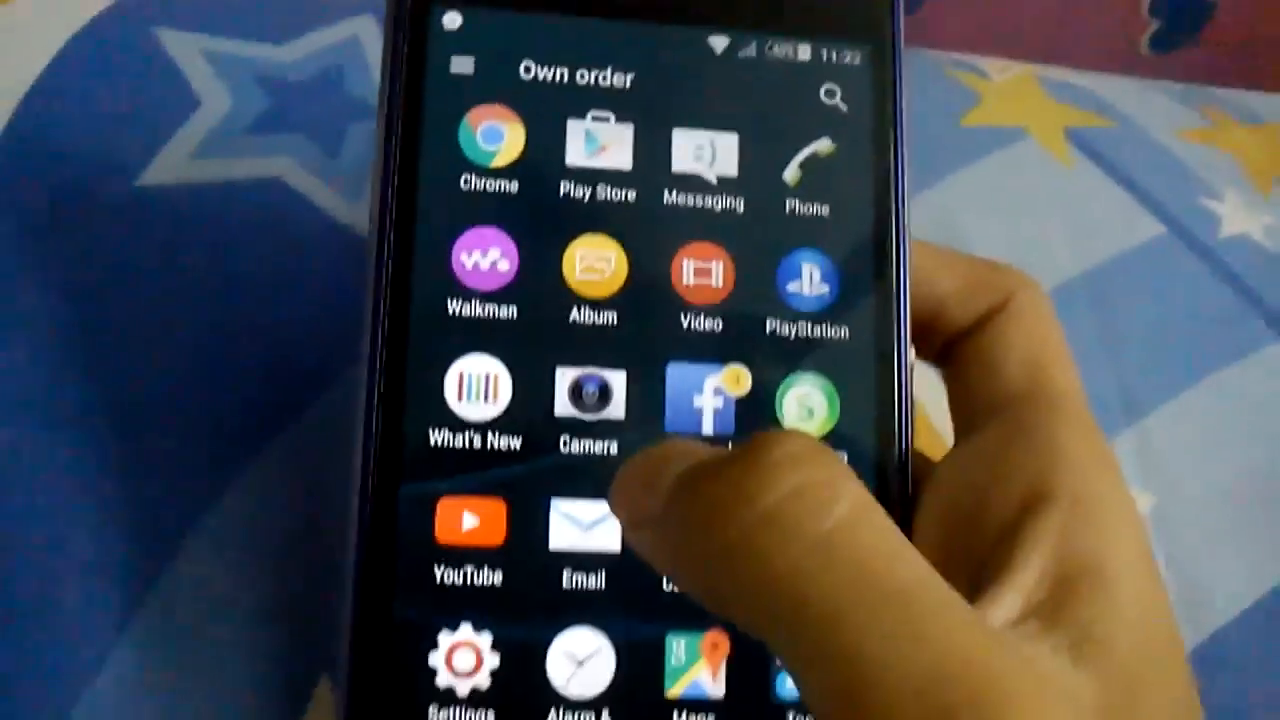
pyautogui.scroll(-3)
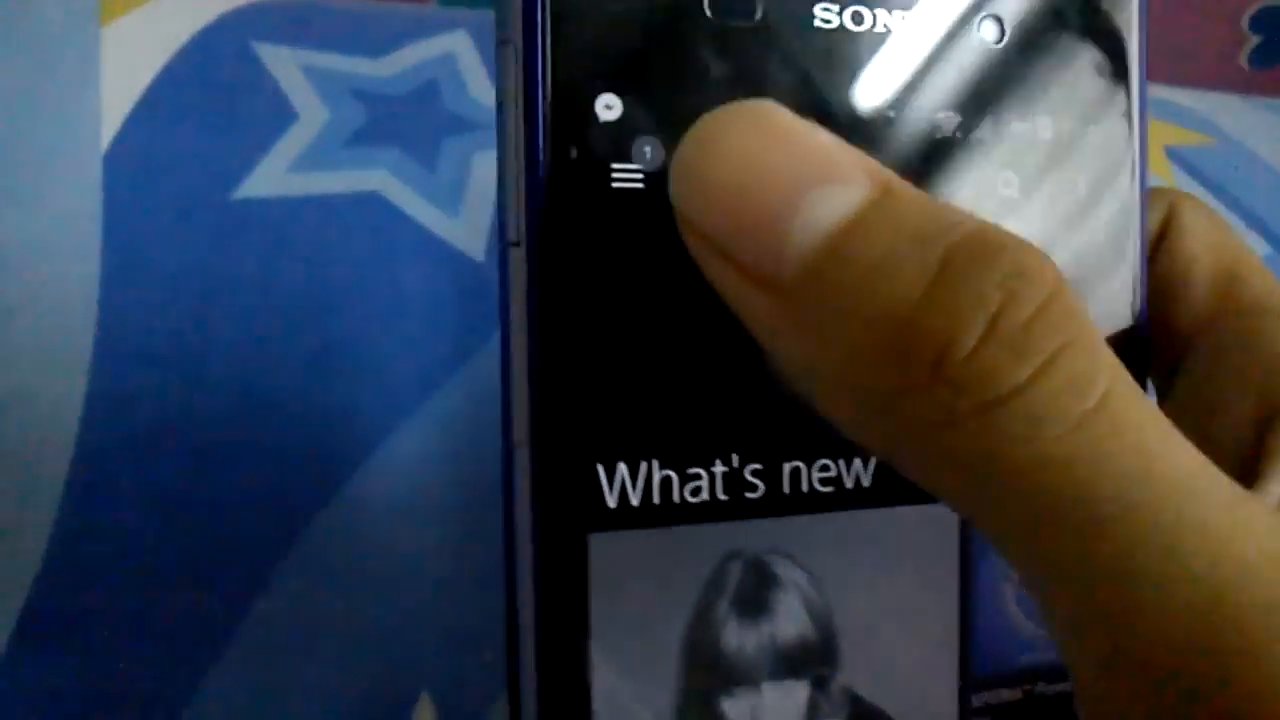
pyautogui.click(630, 176)
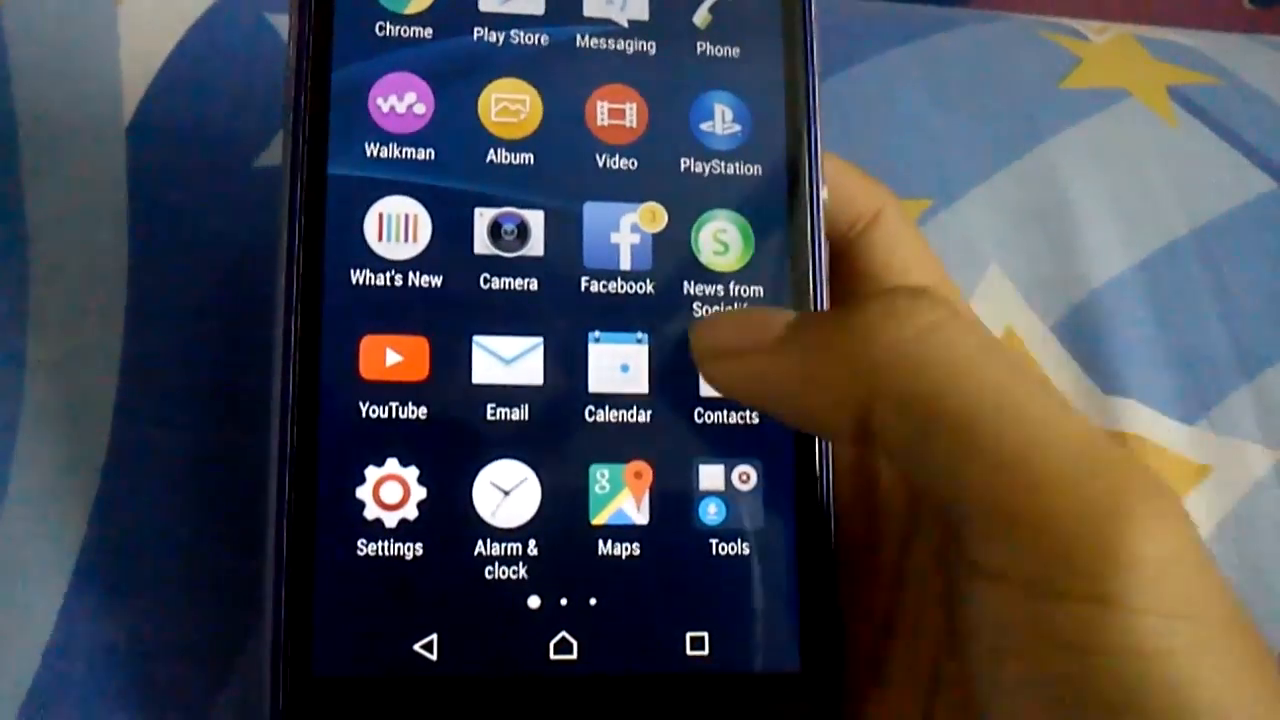
# - Return to the home screen, then browse the app drawer's second page and the Album
pyautogui.click(724, 360)
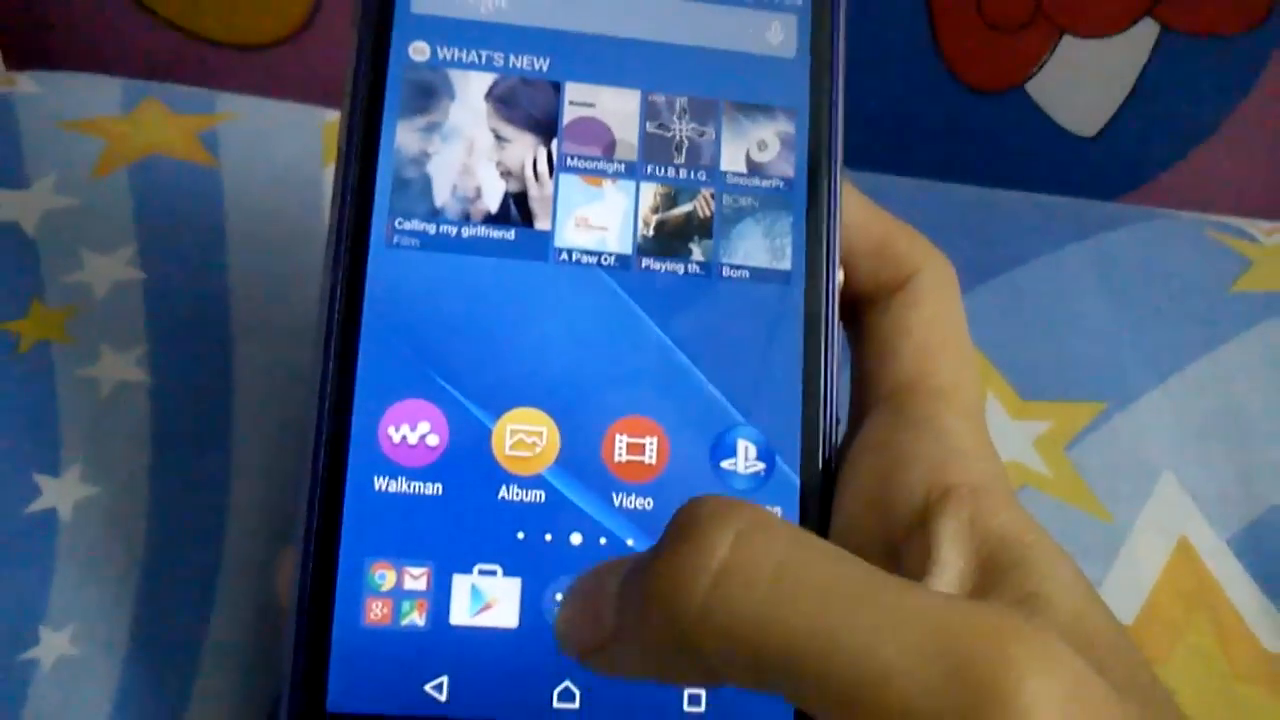
pyautogui.click(564, 600)
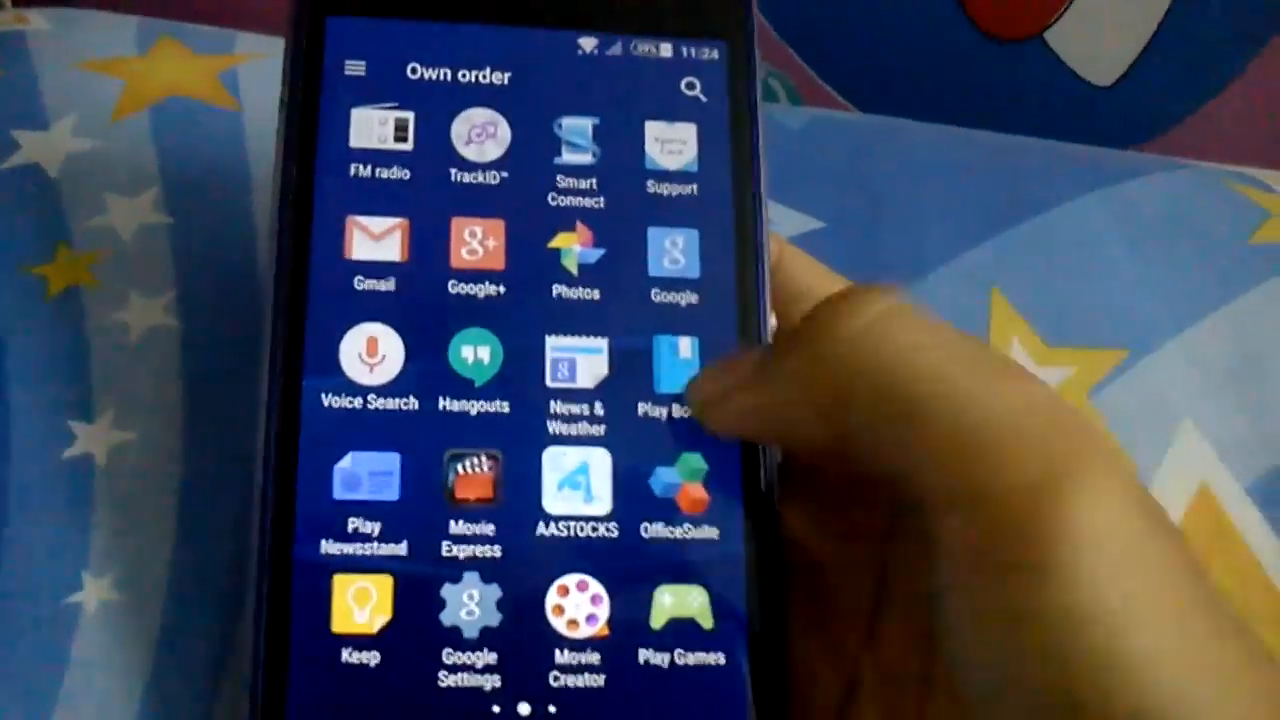
pyautogui.hscroll(-3)
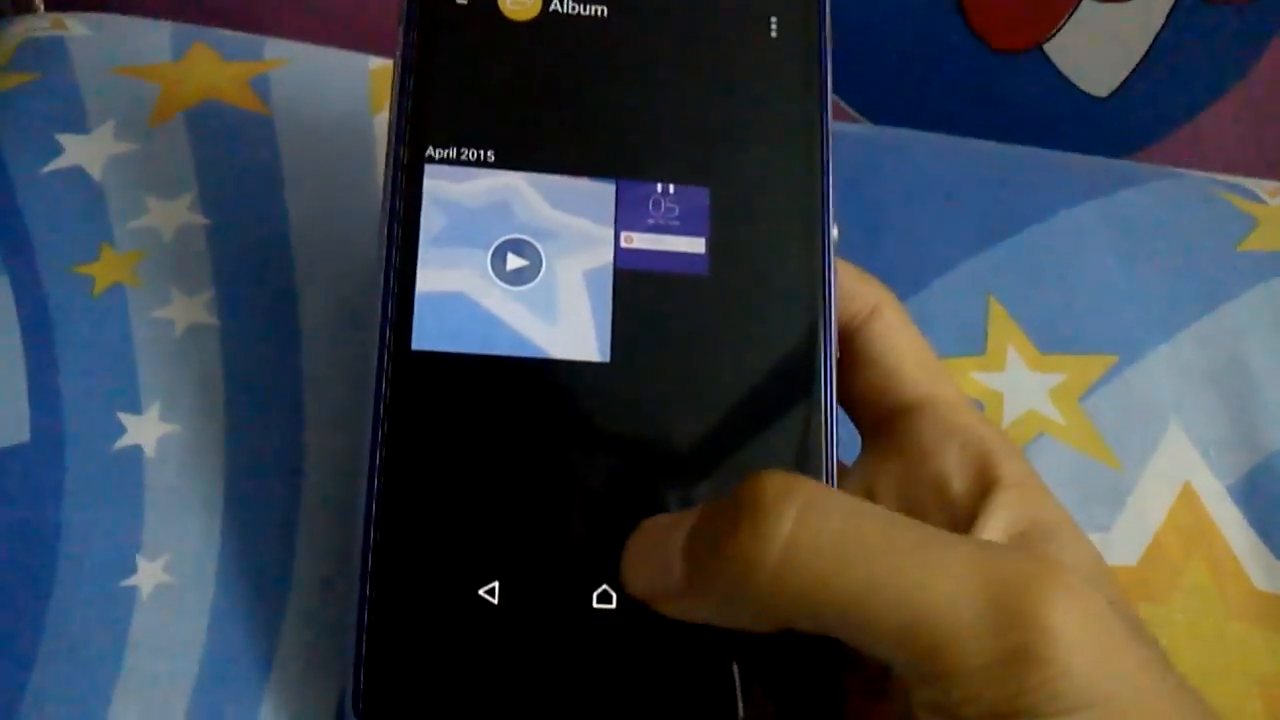
# - Leave the Album for home and reopen the Settings list with Wi-Fi and Bluetooth
pyautogui.click(600, 596)
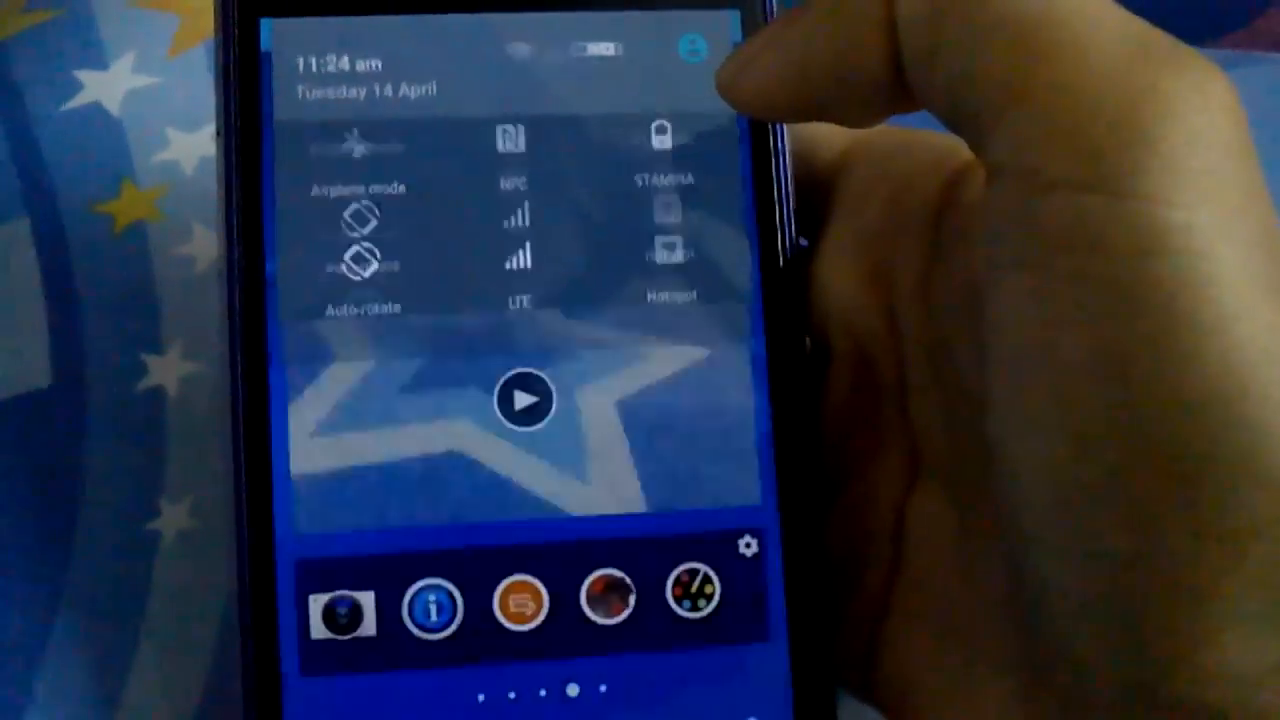
pyautogui.click(748, 548)
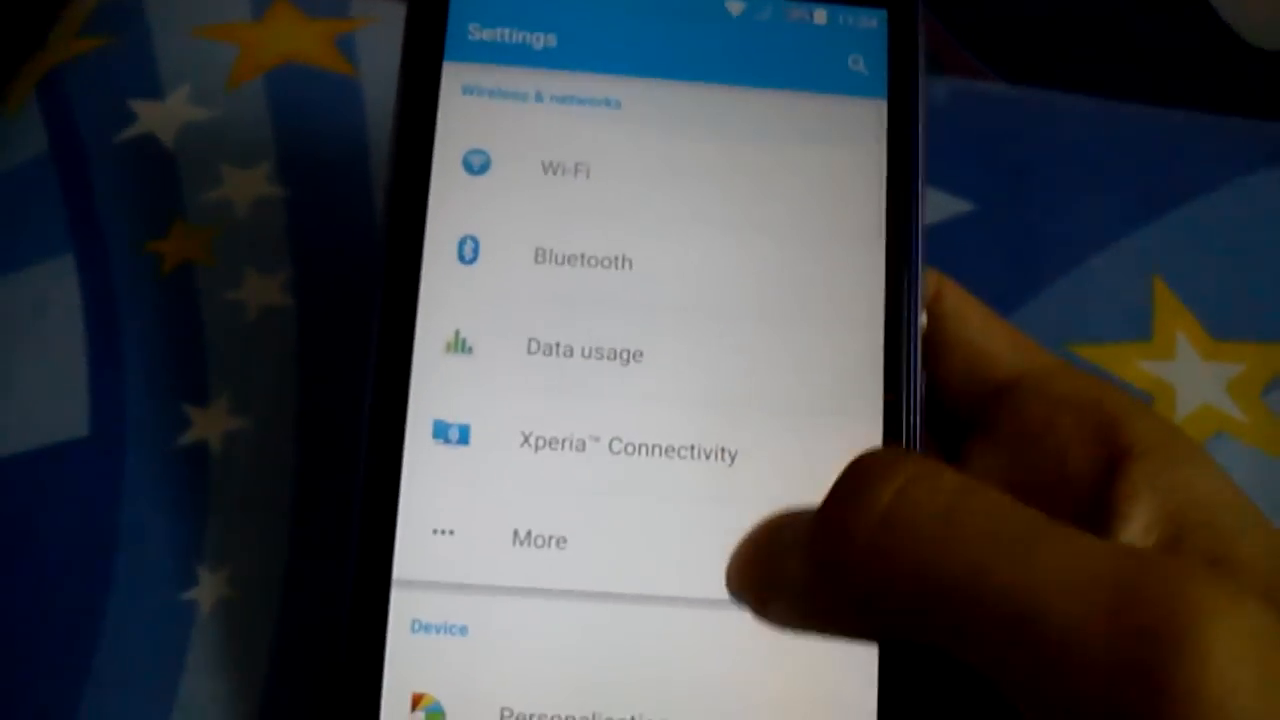
pyautogui.scroll(-3)
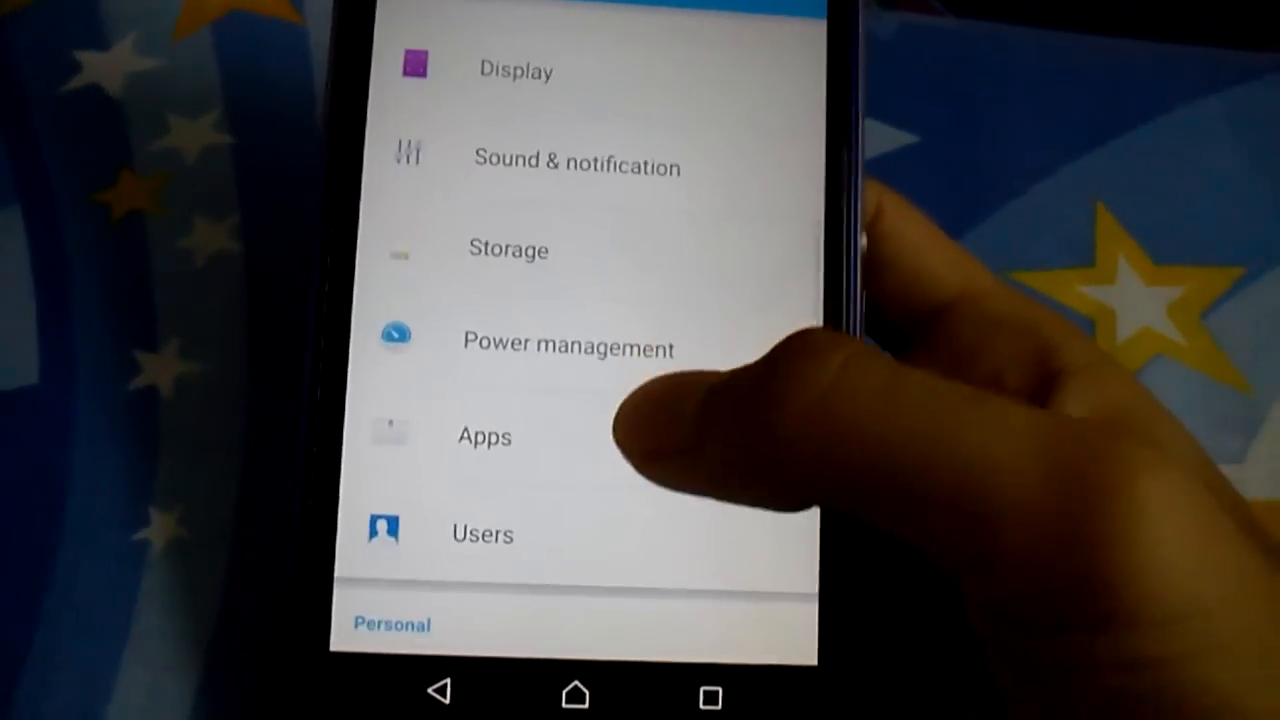
pyautogui.click(484, 436)
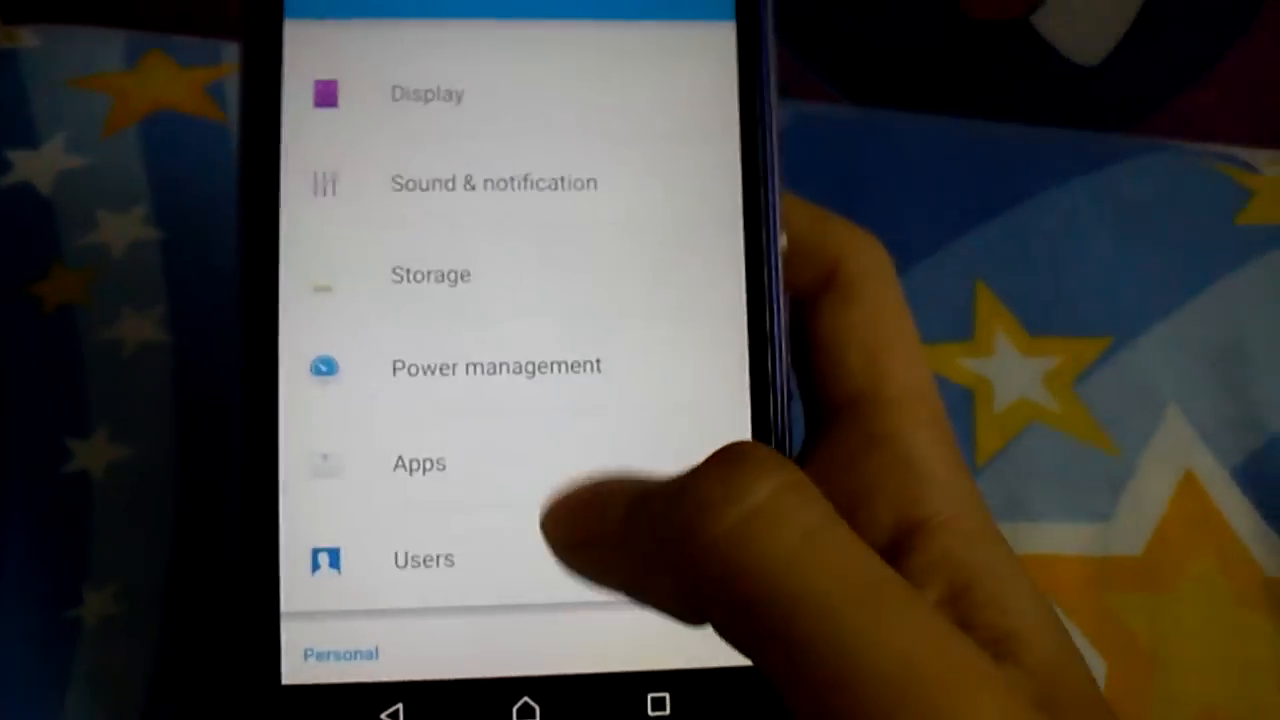
pyautogui.click(424, 560)
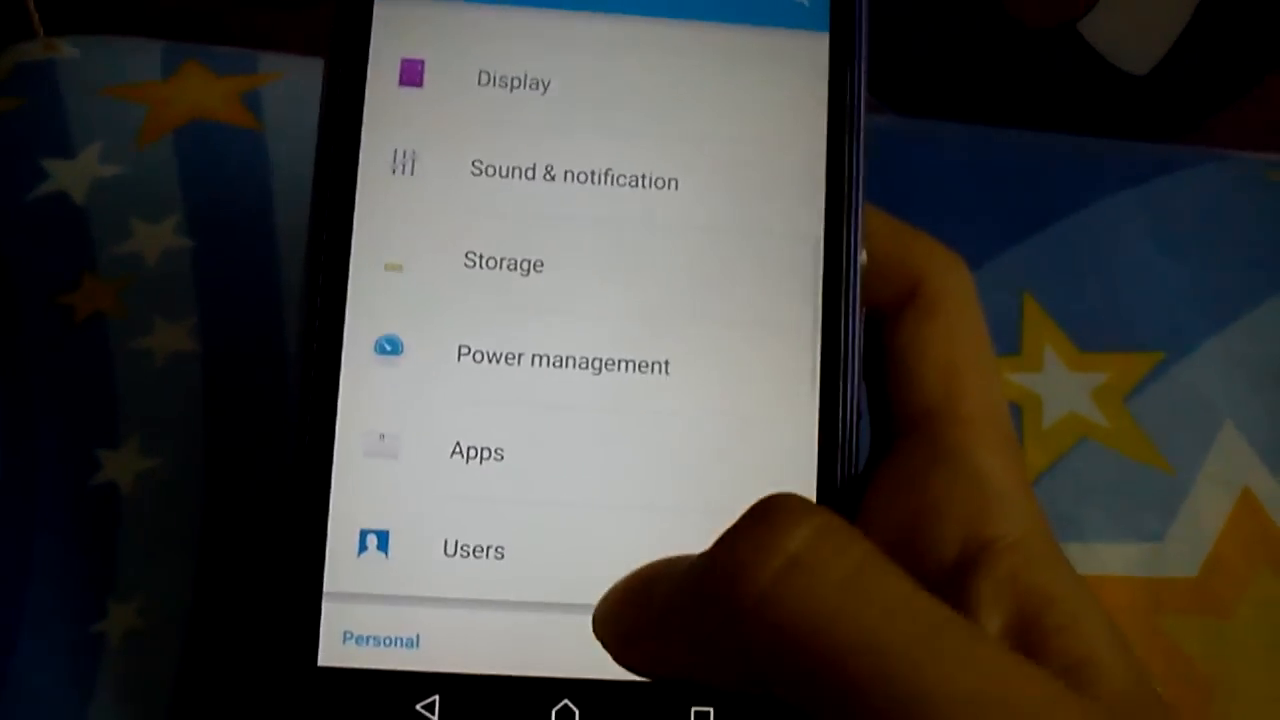
pyautogui.scroll(-3)
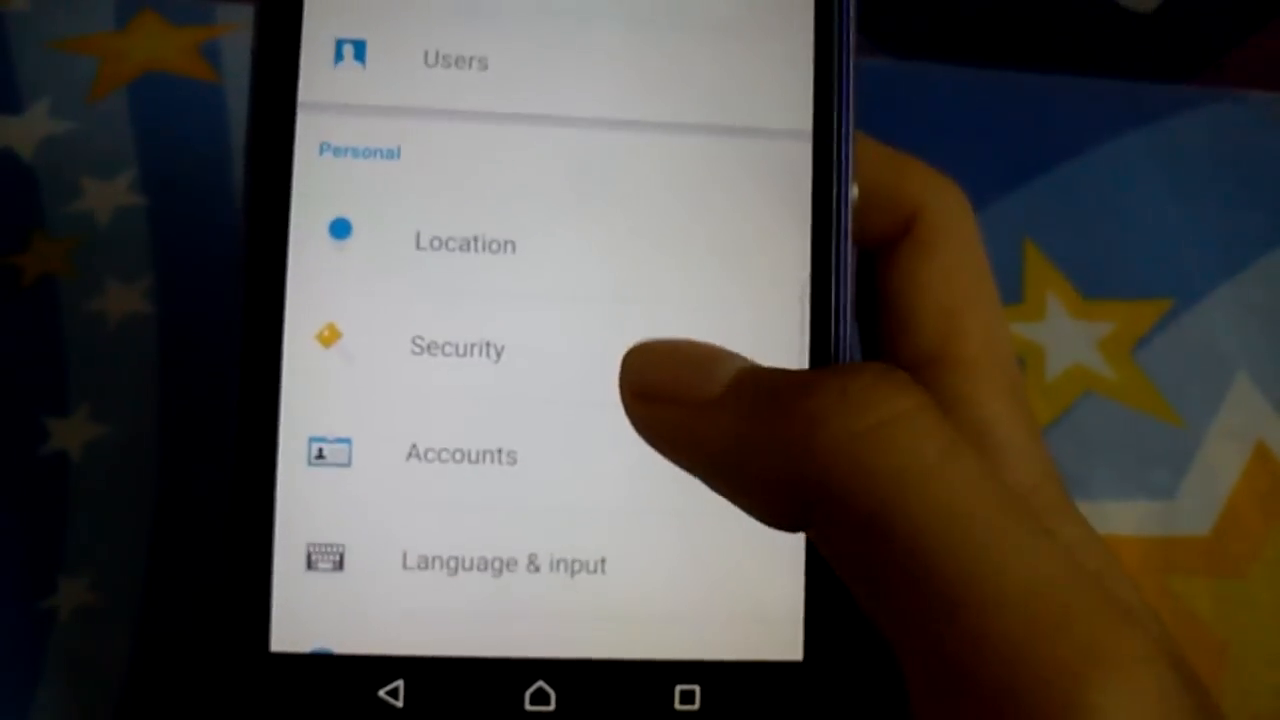
pyautogui.click(460, 454)
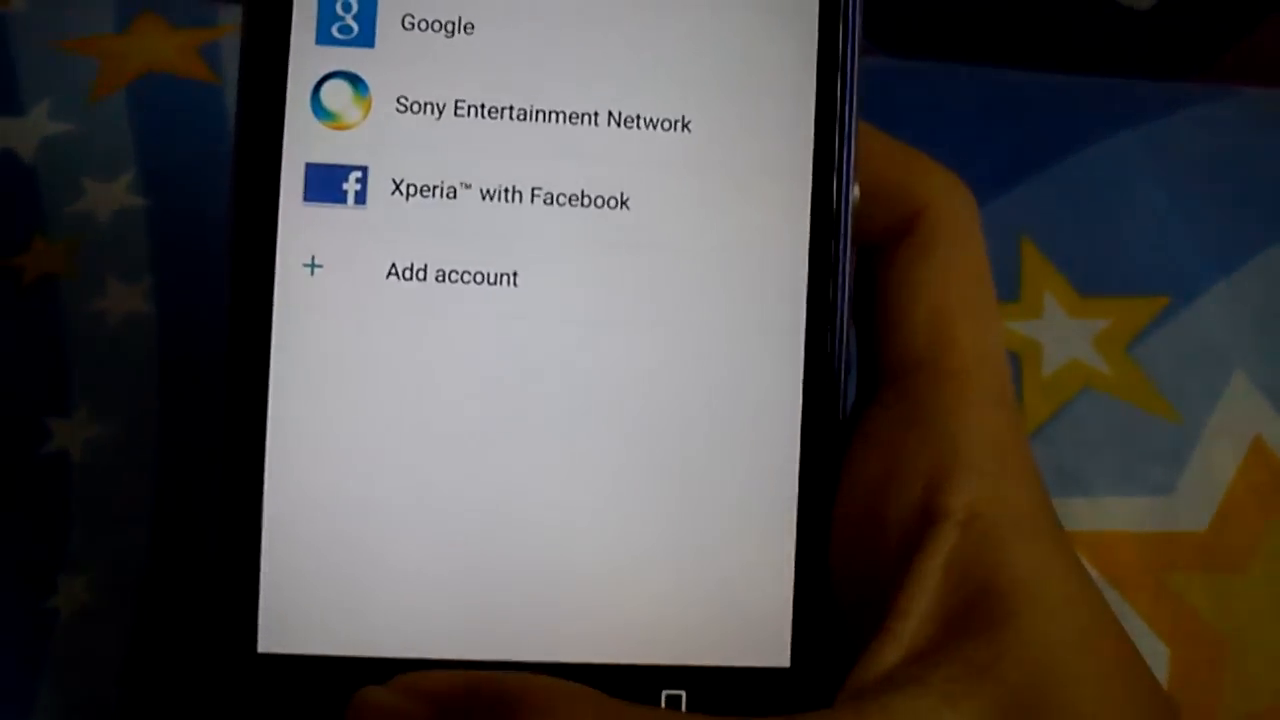
pyautogui.scroll(-3)
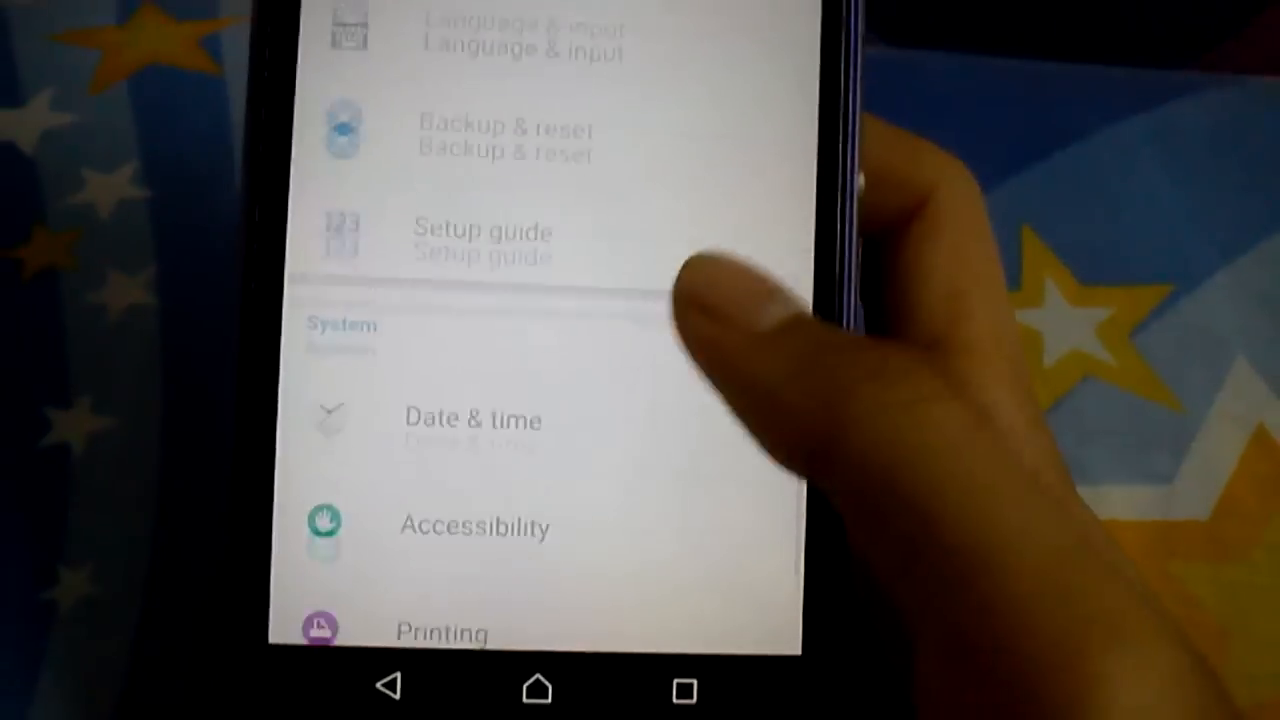